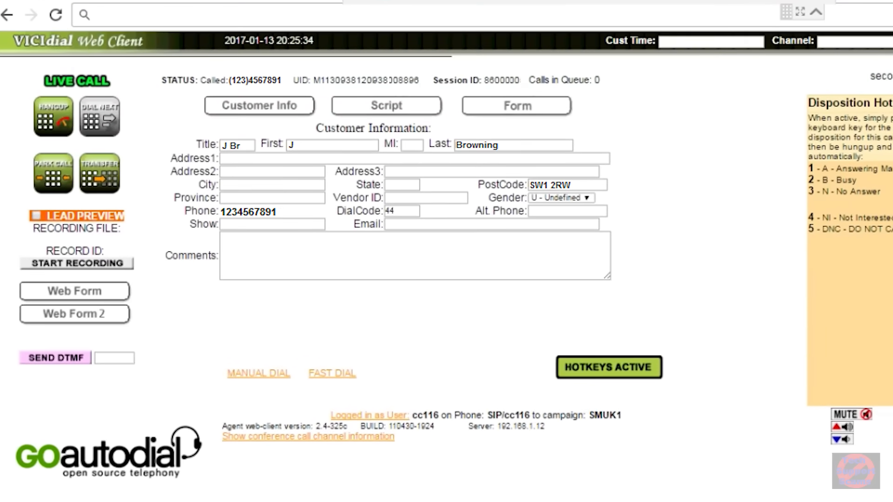
Close the X-Lite softphone and start keystroke monitoring in Actual Keylogger
{"action": "right_click", "coordinate": [444, 357]}
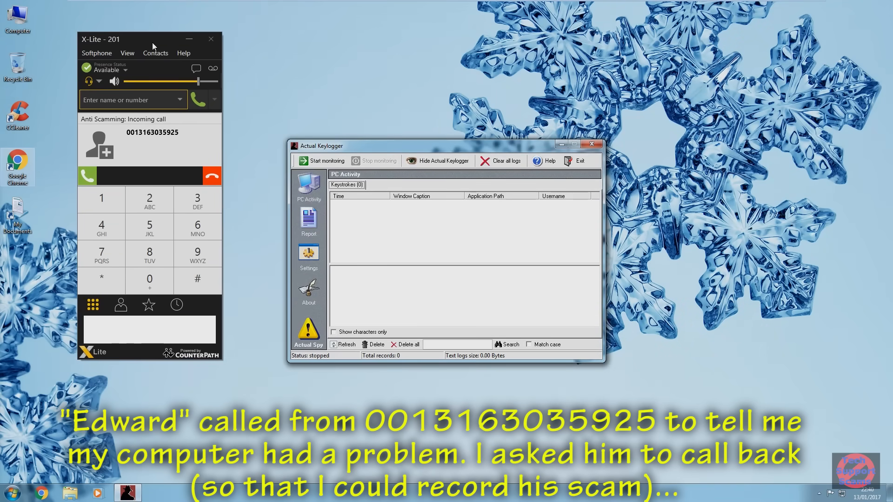
{"action": "mouse_move", "coordinate": [87, 176]}
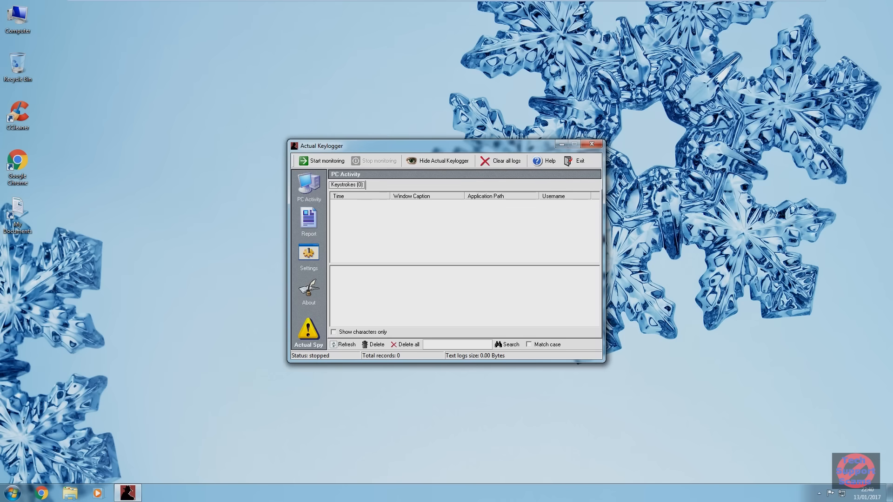
{"action": "mouse_move", "coordinate": [108, 367]}
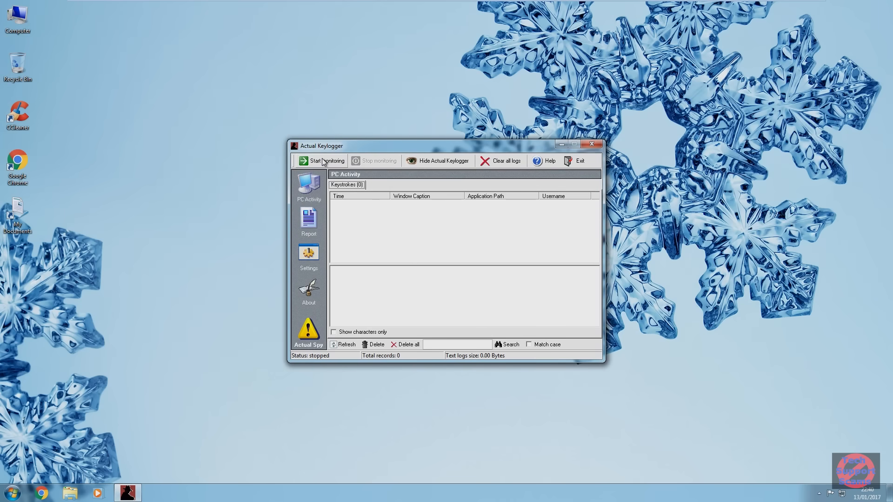
{"action": "left_click", "coordinate": [324, 161]}
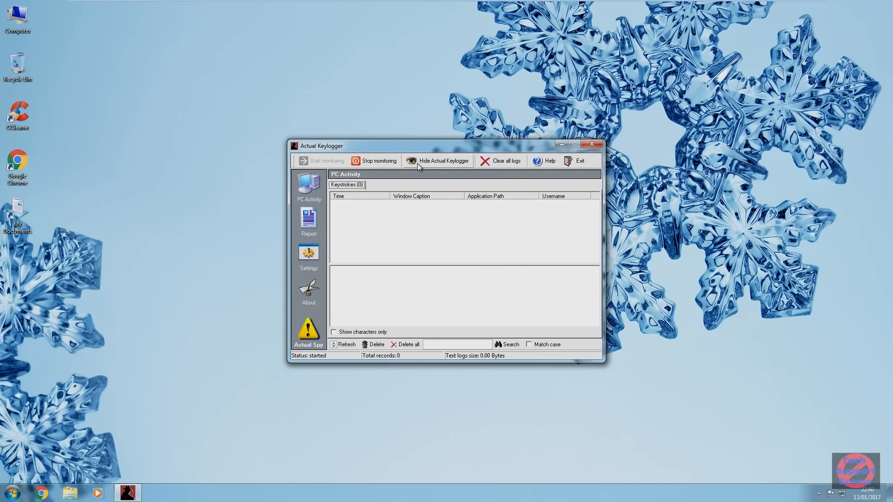
{"action": "mouse_move", "coordinate": [444, 165]}
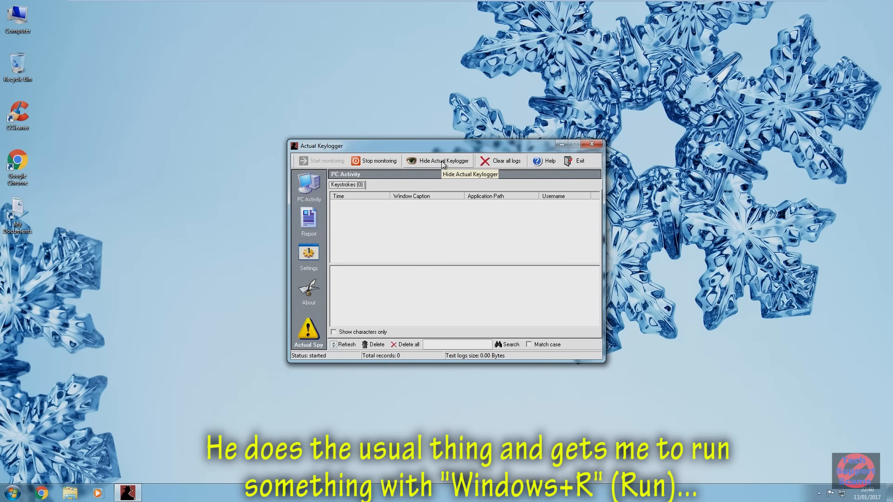
{"action": "key", "text": "Win+r"}
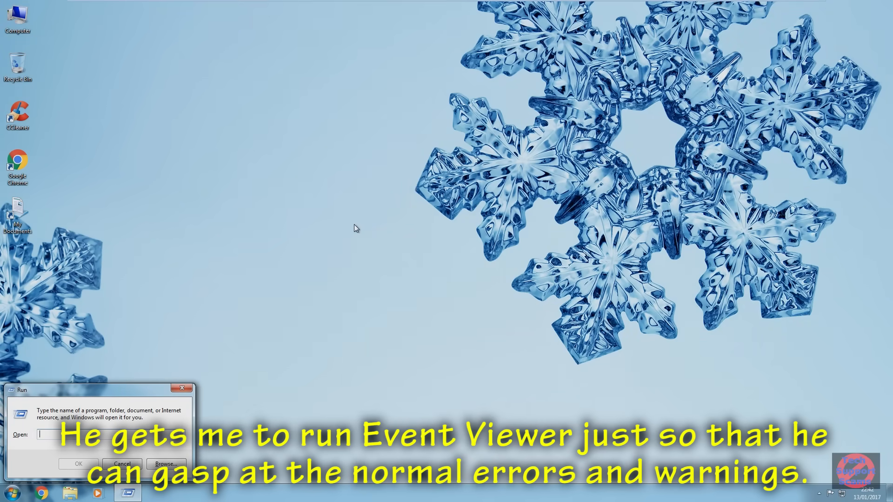
Launch Event Viewer via eventvwr and open the Administrative Events view listing 1,322 events
{"action": "left_click", "coordinate": [78, 463]}
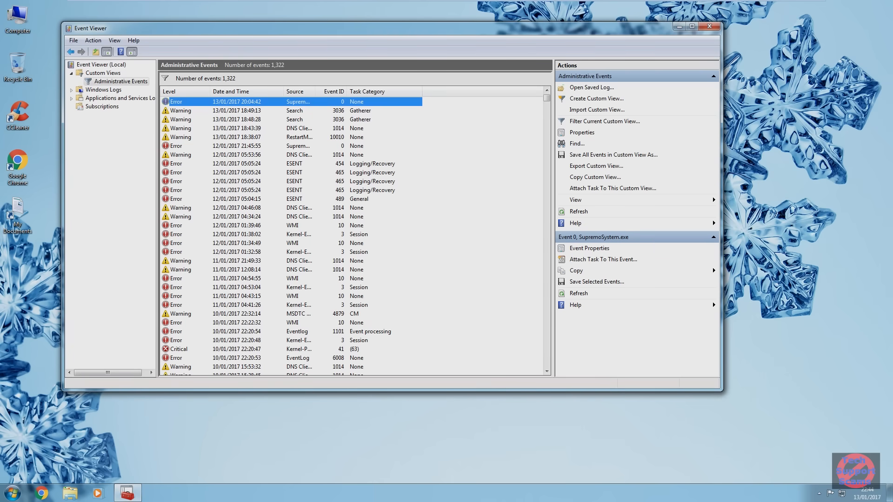
{"action": "mouse_move", "coordinate": [352, 95]}
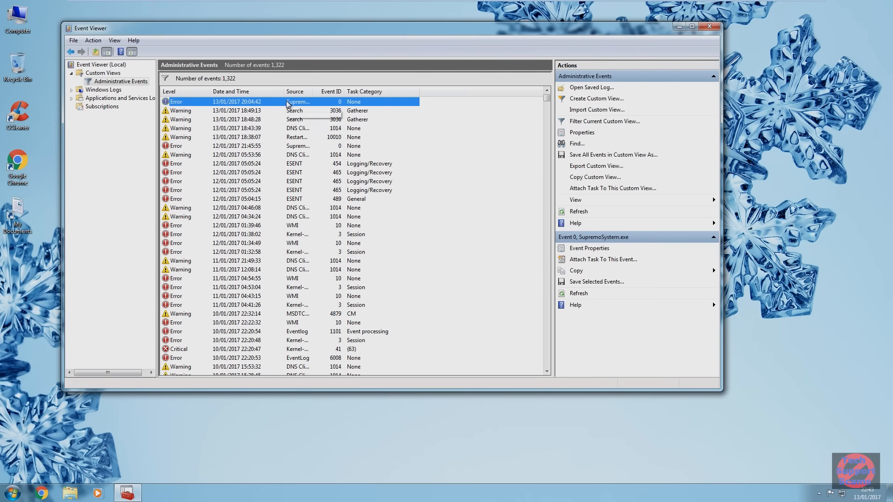
{"action": "right_click", "coordinate": [289, 101]}
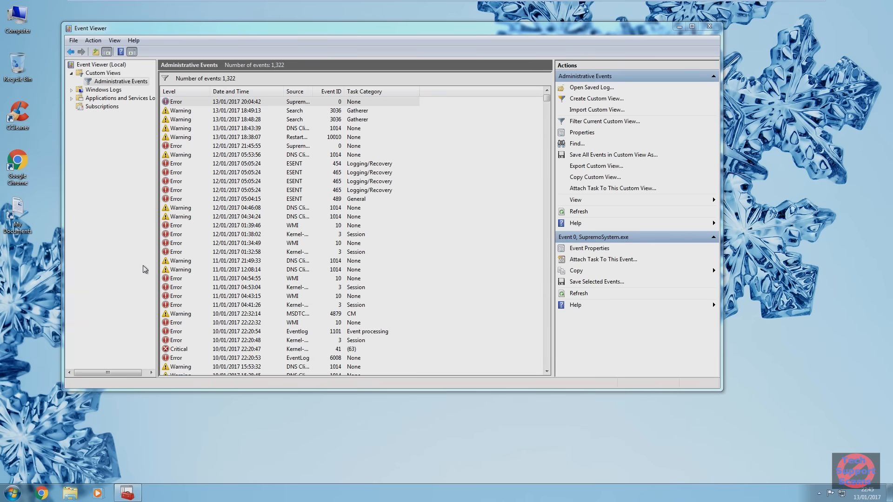
{"action": "mouse_move", "coordinate": [272, 173]}
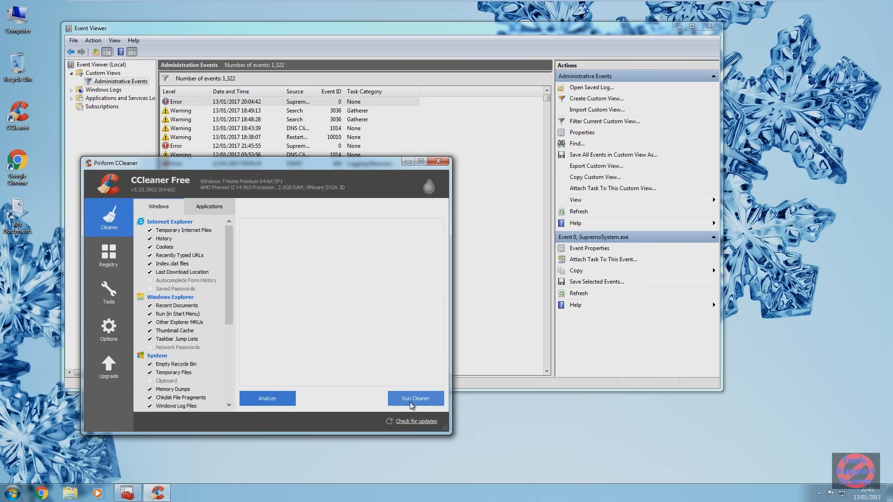
Run CCleaner on temporary internet files, history, cookies and recent documents
{"action": "left_click", "coordinate": [415, 398]}
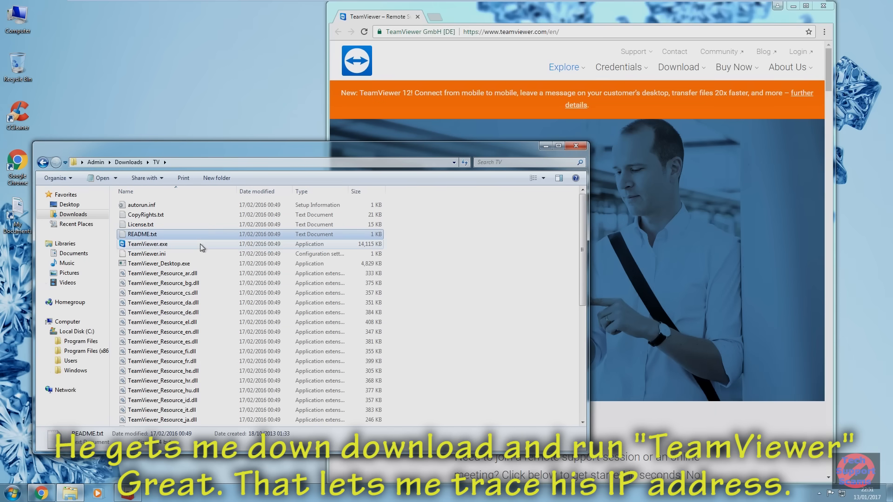
{"action": "mouse_move", "coordinate": [162, 244]}
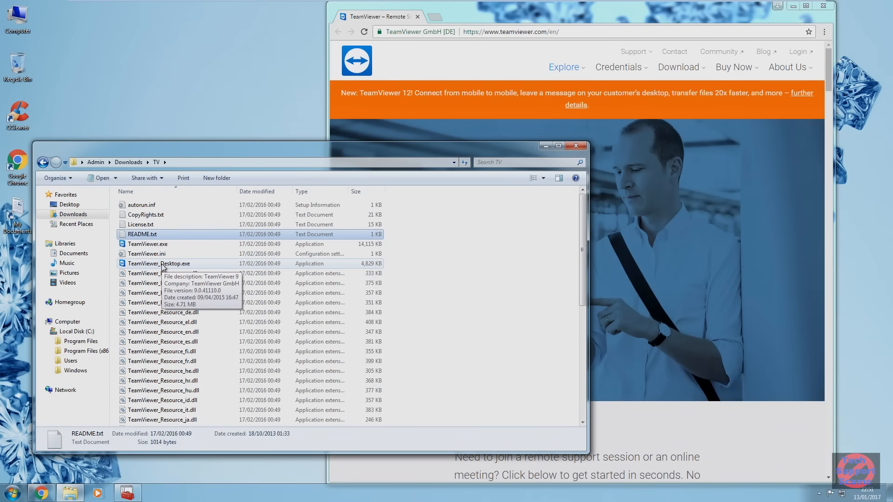
Launch TeamViewer_Desktop.exe from the Downloads TV folder
{"action": "double_click", "coordinate": [159, 263]}
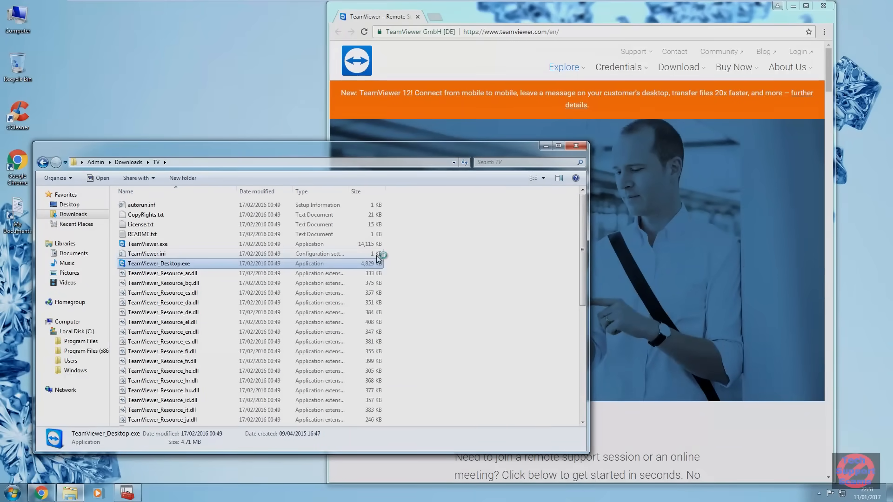
{"action": "double_click", "coordinate": [159, 263]}
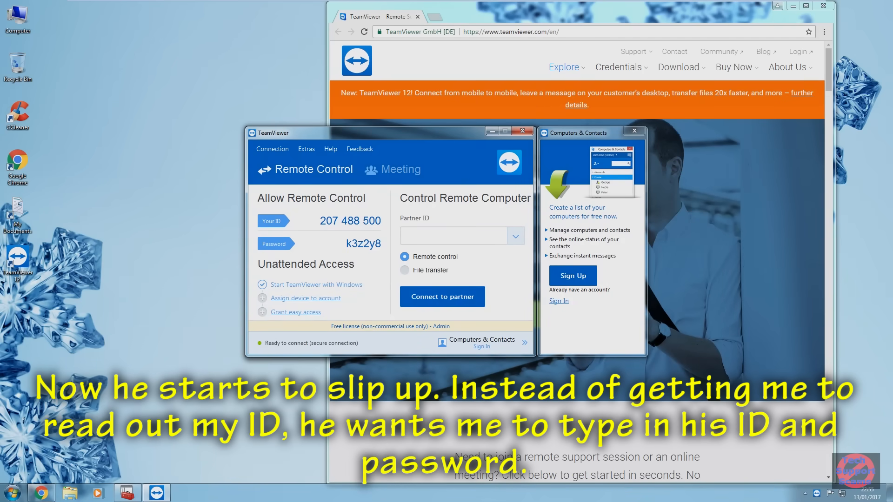
Connect to the partner ID and log on to ADMIN-PC with its password
{"action": "type", "text": "584"}
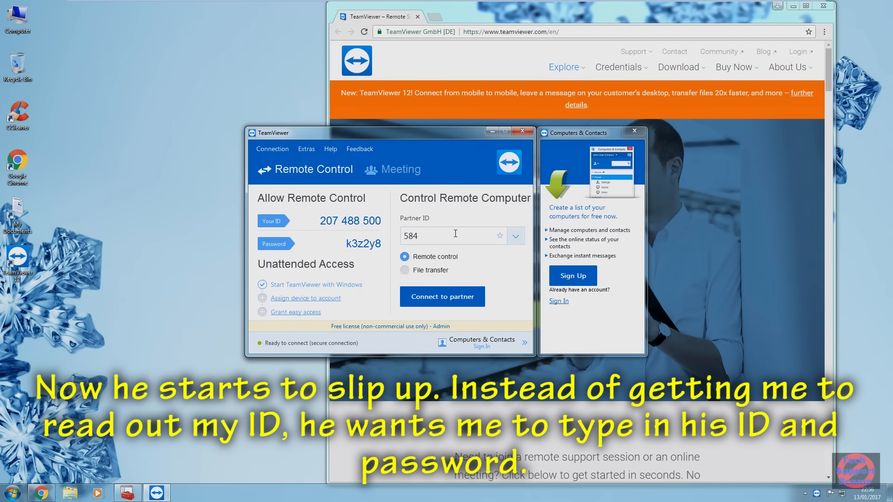
{"action": "type", "text": "095901"}
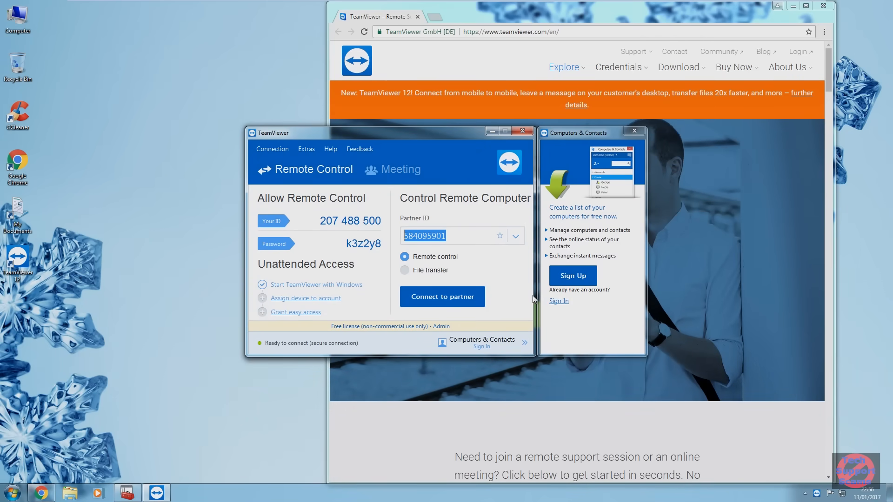
{"action": "left_click", "coordinate": [442, 296]}
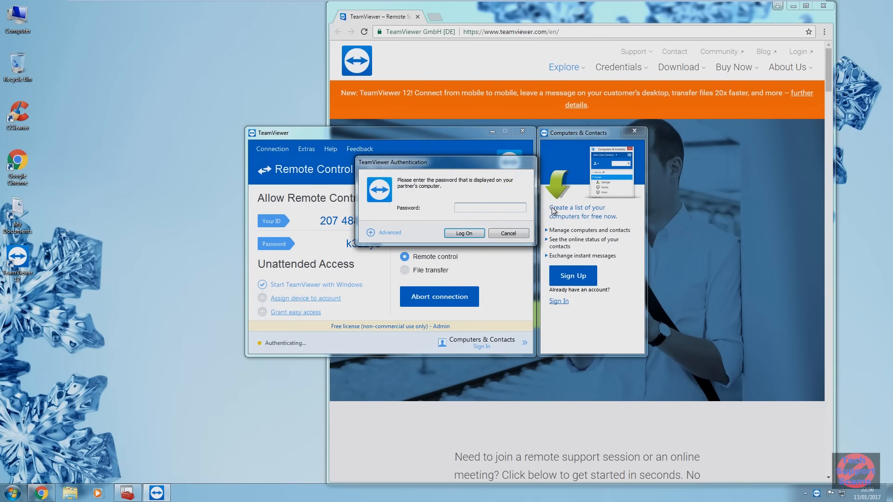
{"action": "mouse_move", "coordinate": [636, 135]}
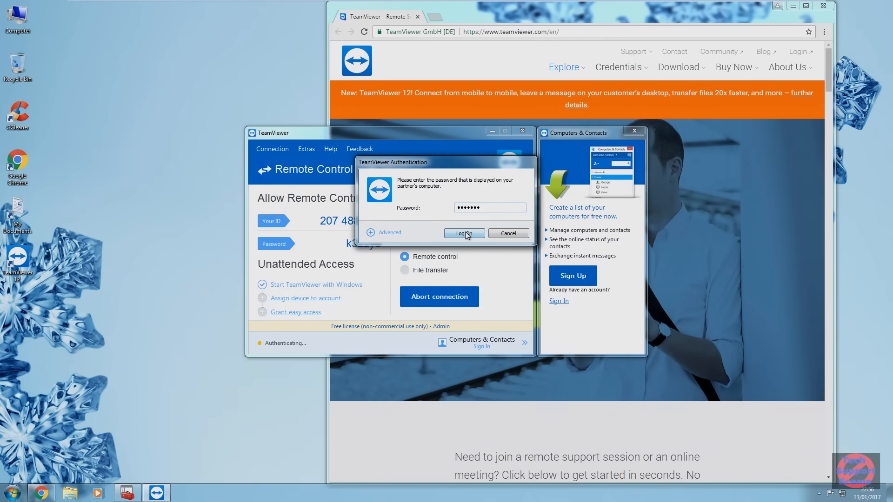
{"action": "left_click", "coordinate": [464, 233]}
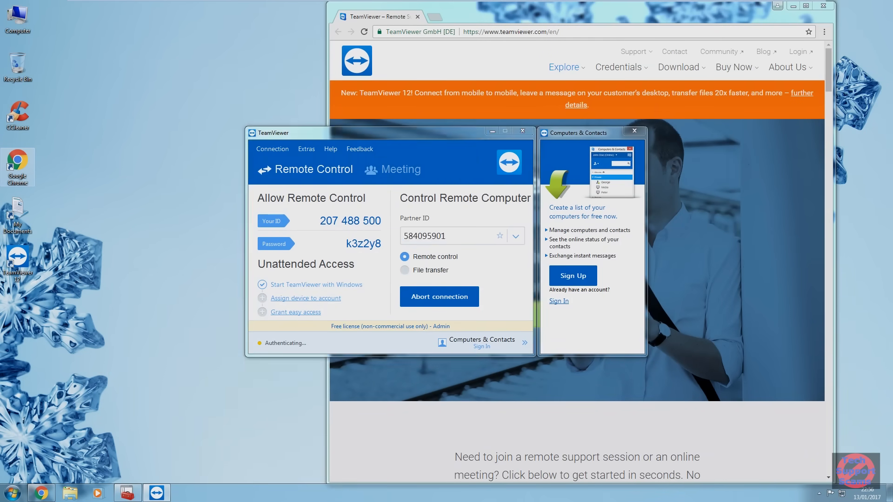
{"action": "left_click", "coordinate": [439, 296]}
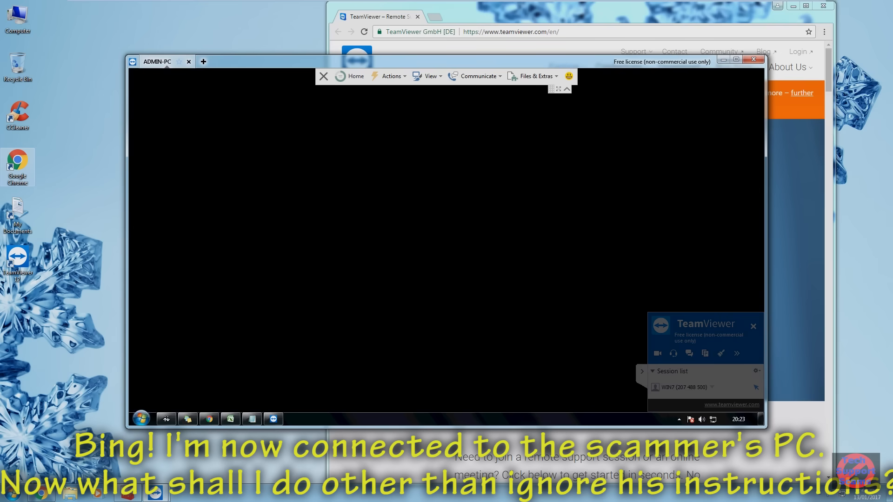
{"action": "mouse_move", "coordinate": [312, 251]}
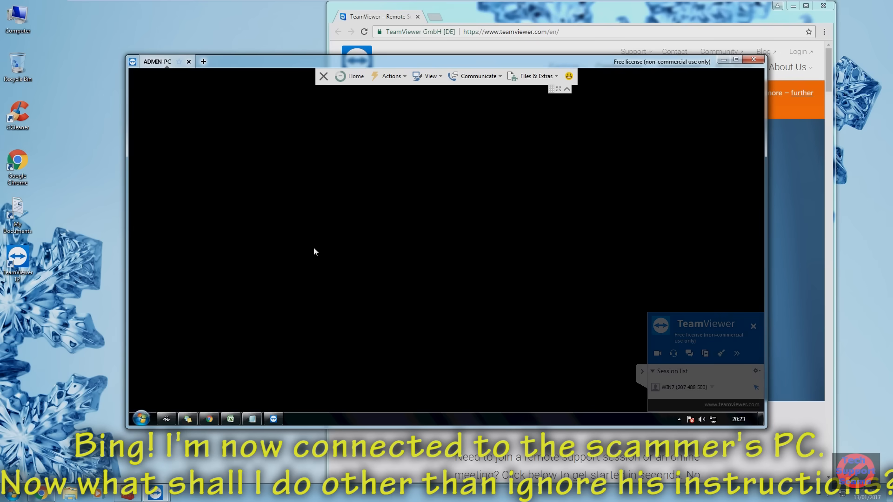
{"action": "mouse_move", "coordinate": [241, 305]}
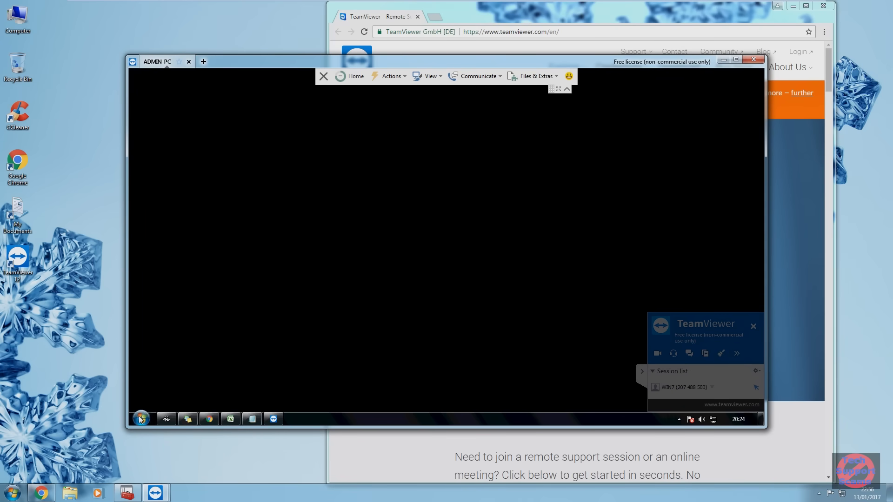
{"action": "mouse_move", "coordinate": [251, 417]}
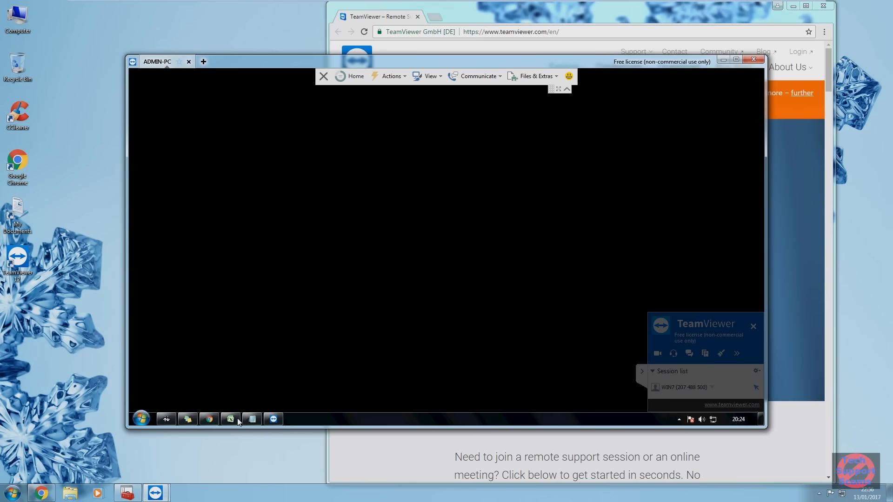
{"action": "mouse_move", "coordinate": [416, 160]}
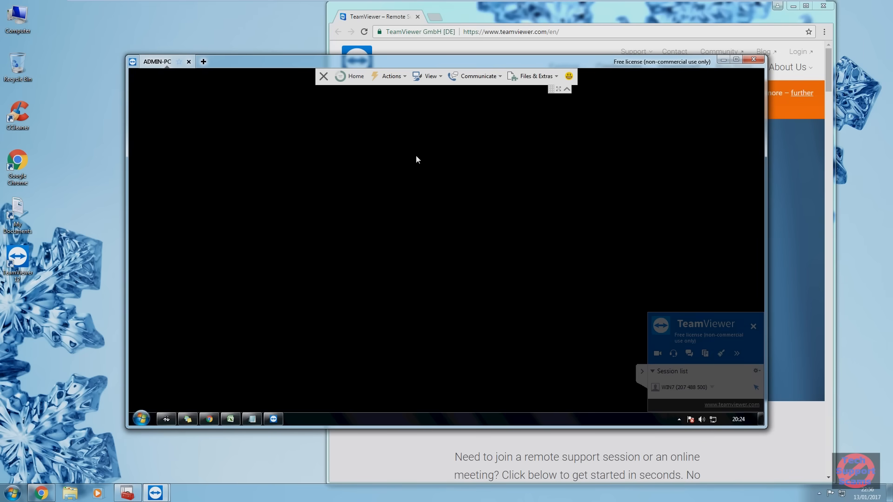
{"action": "mouse_move", "coordinate": [269, 302]}
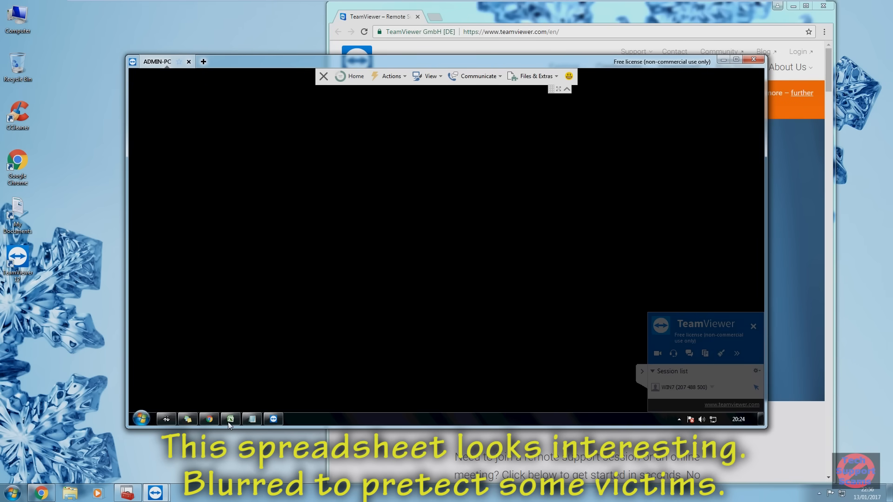
Bring up the Excel spreadsheet from the remote computer's taskbar
{"action": "left_click", "coordinate": [231, 419]}
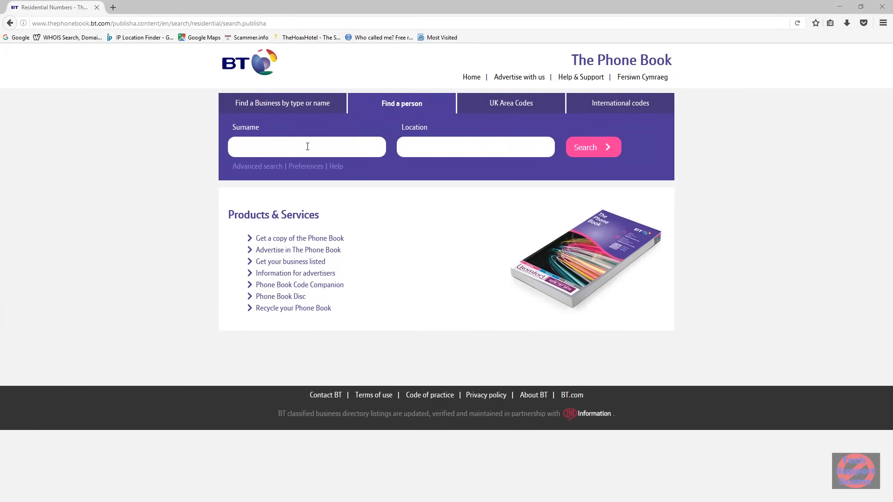
Search The Phone Book for surname Browning in London and browse the residential results
{"action": "type", "text": "Brown"}
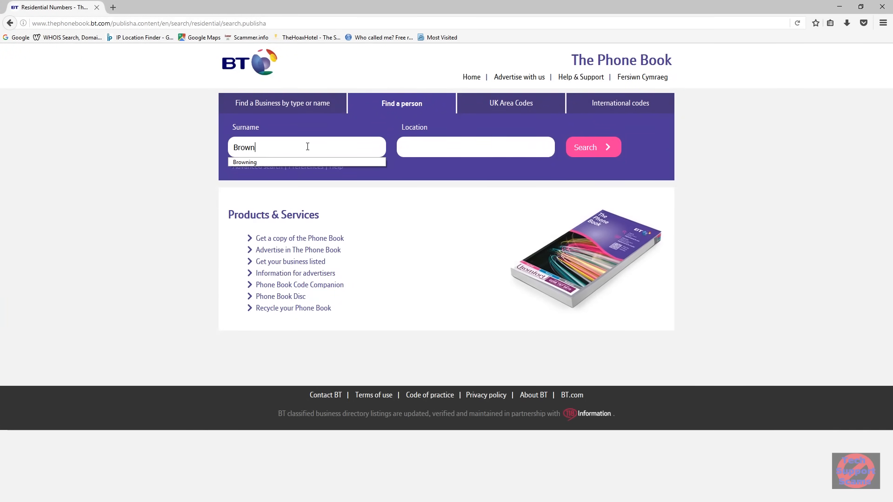
{"action": "type", "text": "Londo"}
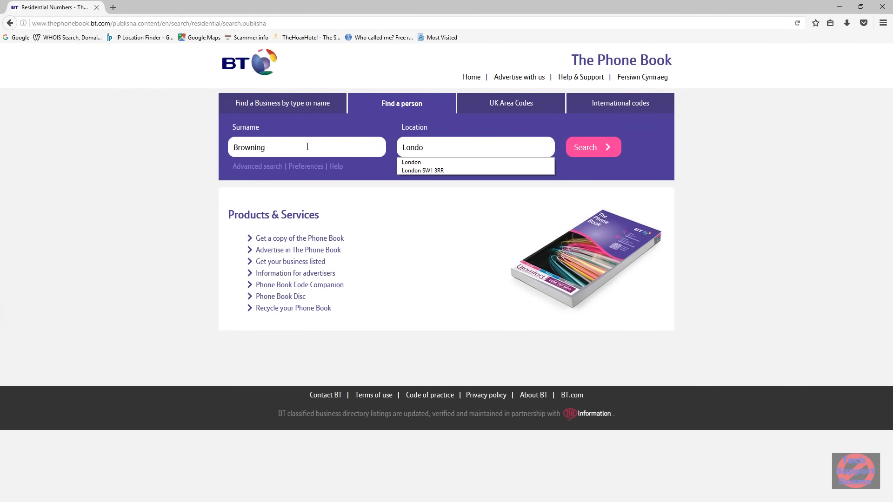
{"action": "left_click", "coordinate": [410, 161]}
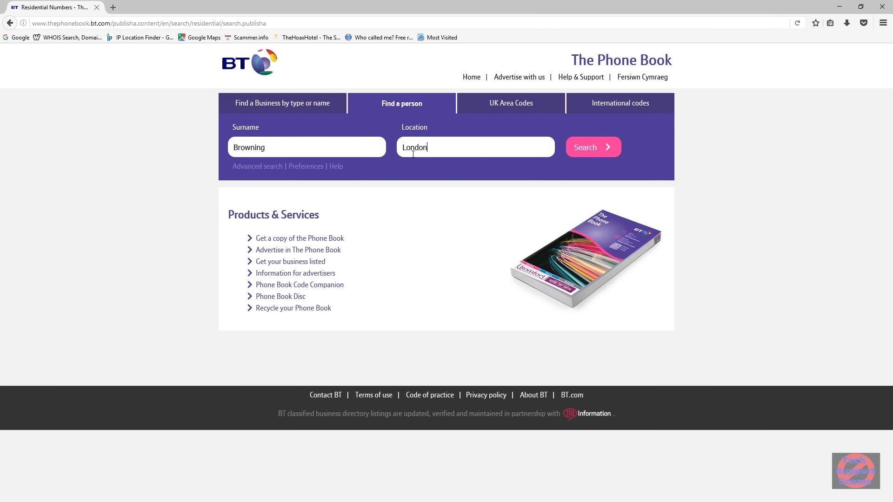
{"action": "left_click", "coordinate": [592, 147]}
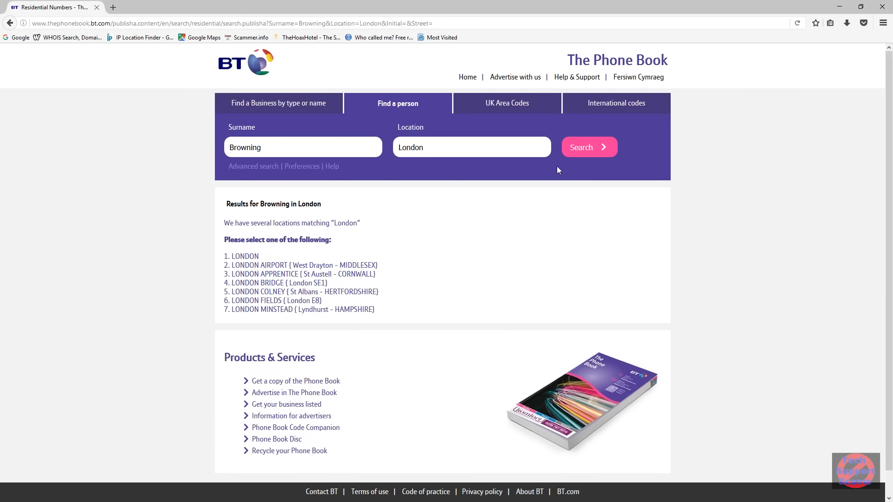
{"action": "left_click", "coordinate": [245, 257]}
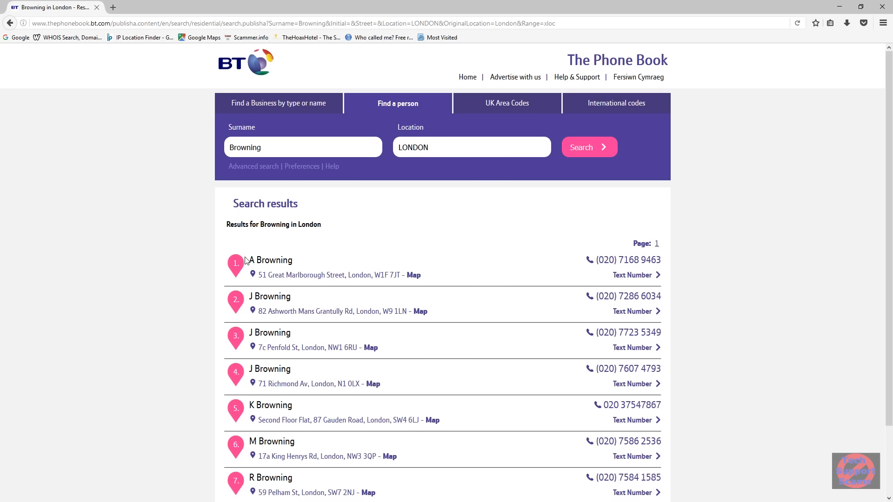
{"action": "scroll", "scroll_direction": "down", "scroll_amount": 3}
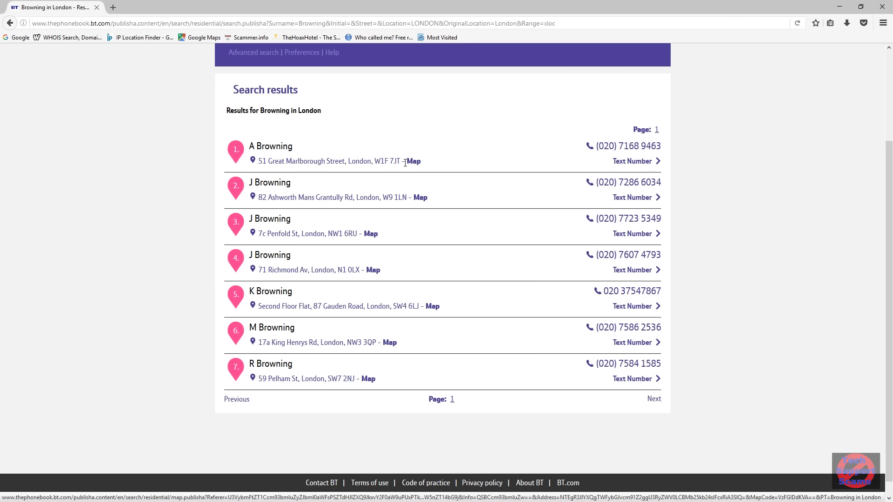
{"action": "left_click_drag", "start_coordinate": [249, 145], "coordinate": [402, 161]}
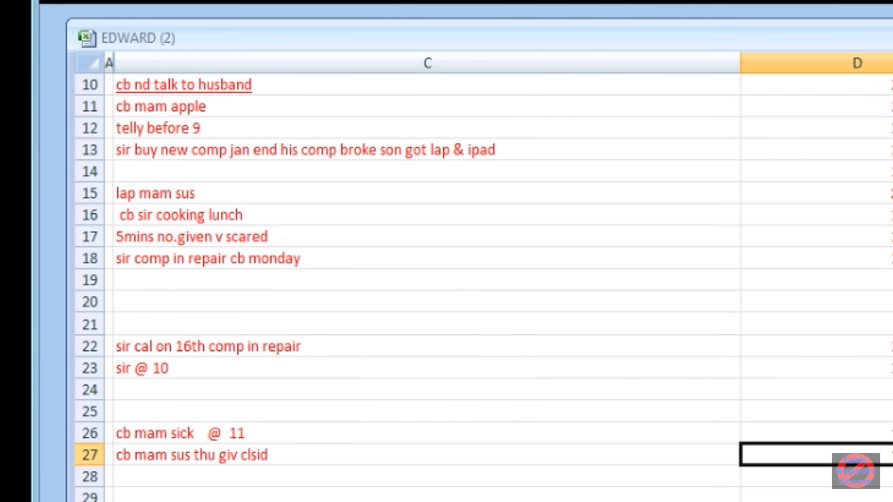
{"action": "left_click", "coordinate": [160, 127]}
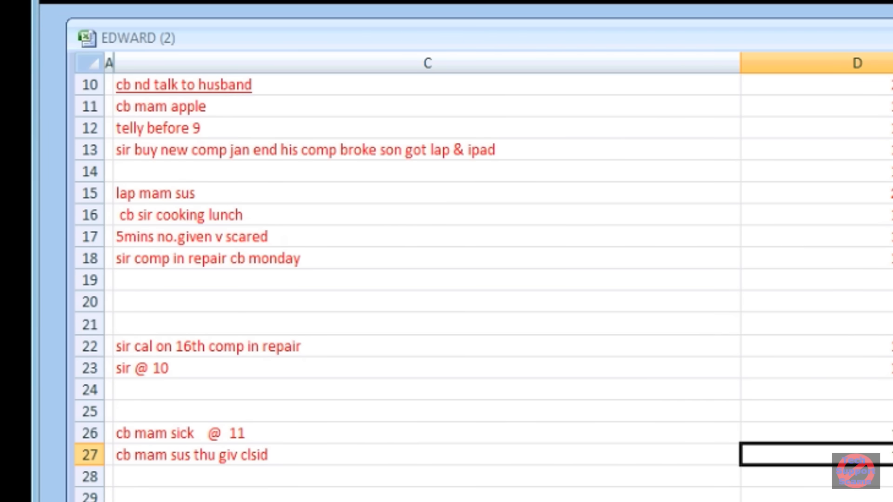
{"action": "left_click", "coordinate": [156, 193]}
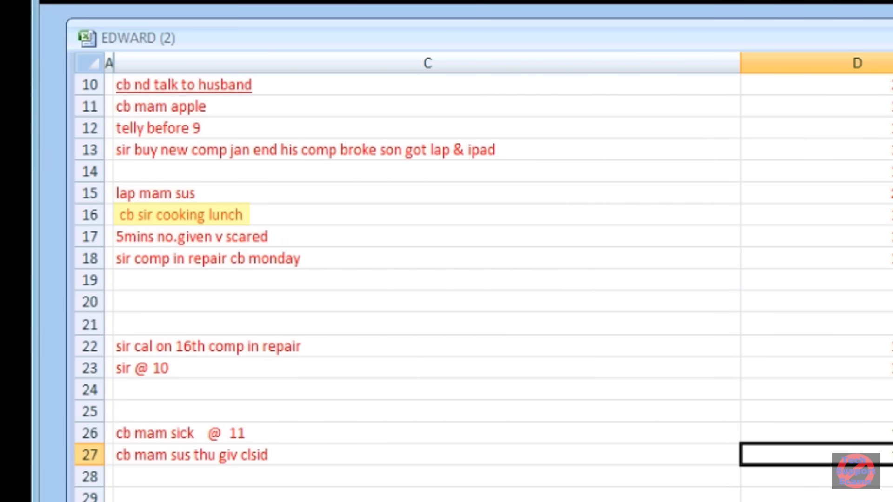
{"action": "left_click", "coordinate": [190, 236]}
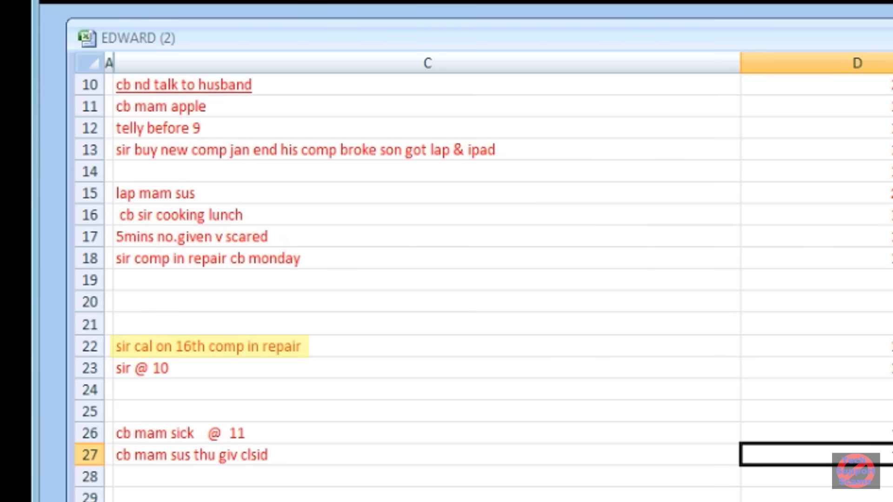
{"action": "left_click", "coordinate": [142, 368]}
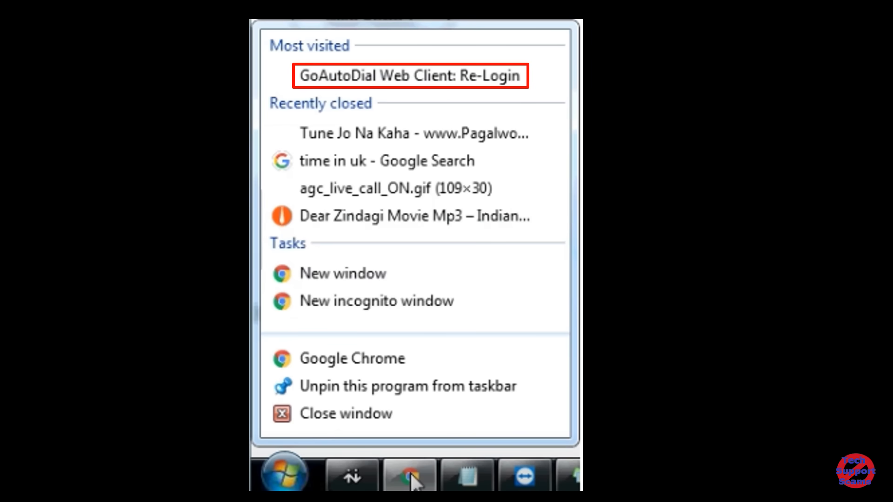
{"action": "mouse_move", "coordinate": [415, 134]}
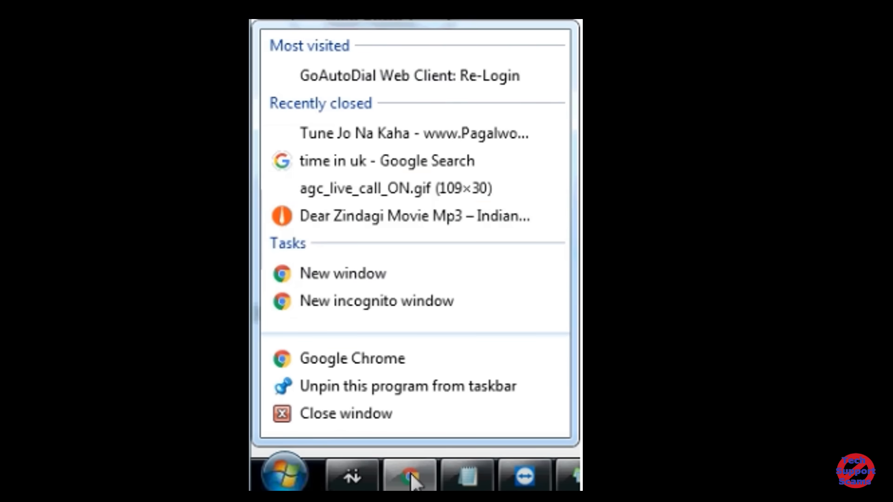
{"action": "mouse_move", "coordinate": [412, 215]}
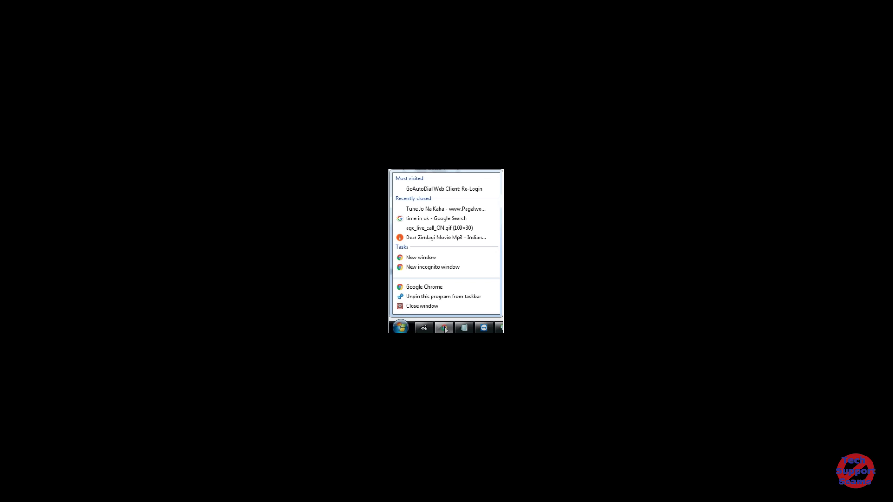
Fly the Google Earth globe to the Noida search result
{"action": "left_click", "coordinate": [444, 326]}
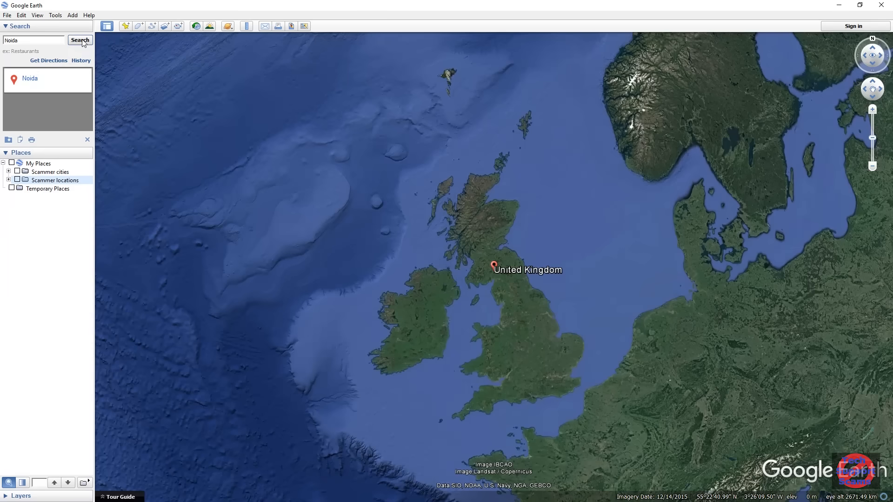
{"action": "left_click", "coordinate": [80, 40]}
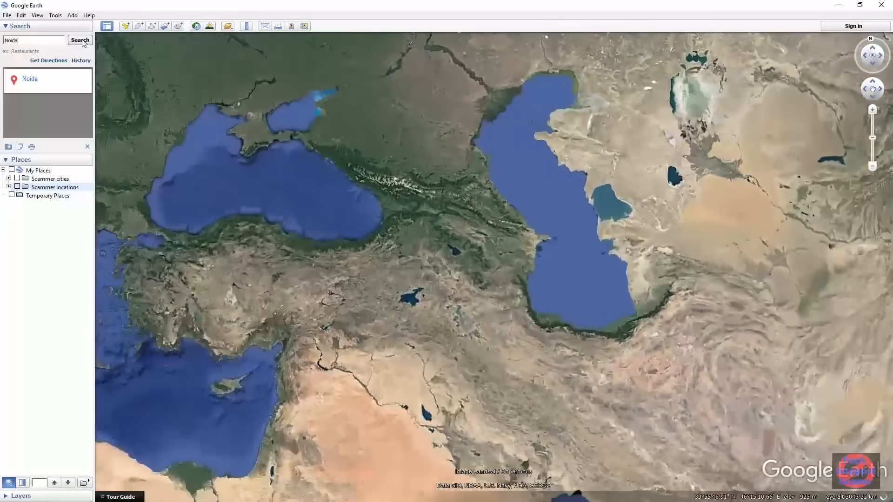
{"action": "left_click", "coordinate": [80, 40]}
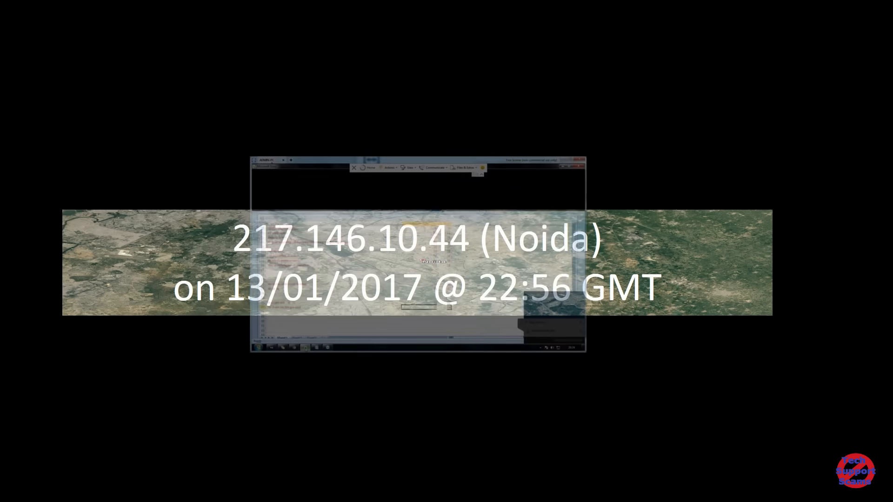
Show the remote Chrome jump list of most visited and recently closed pages
{"action": "right_click", "coordinate": [803, 237]}
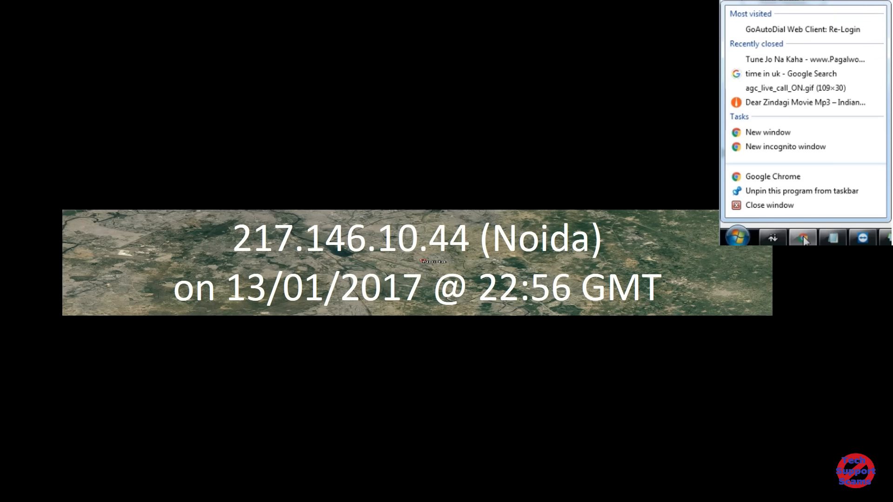